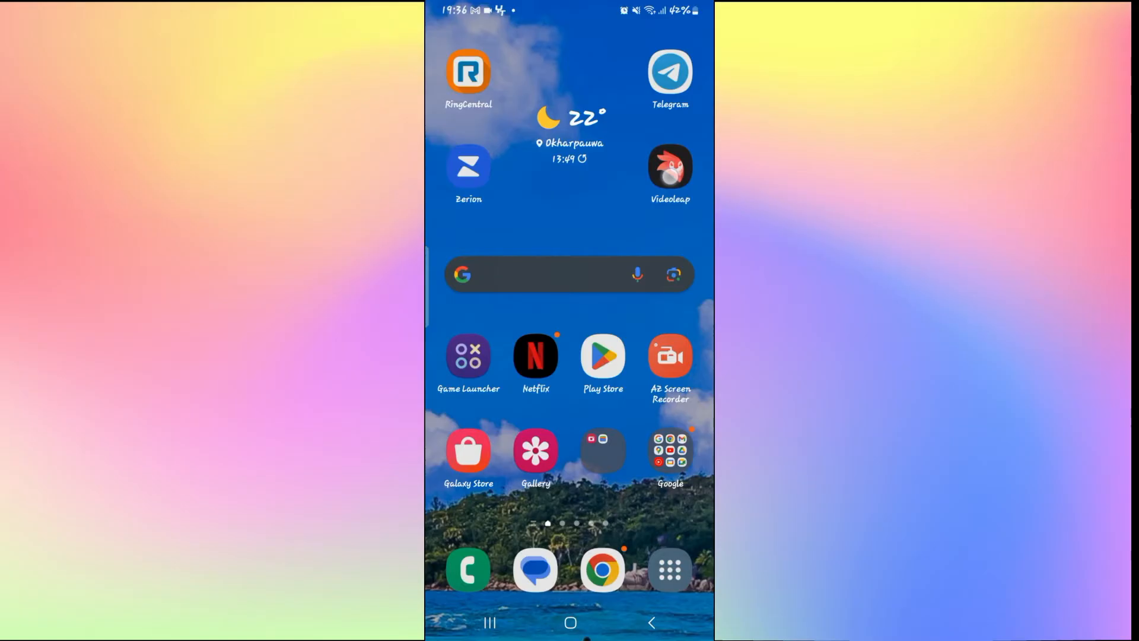
Launch Videoleap from the home screen icon
click(668, 166)
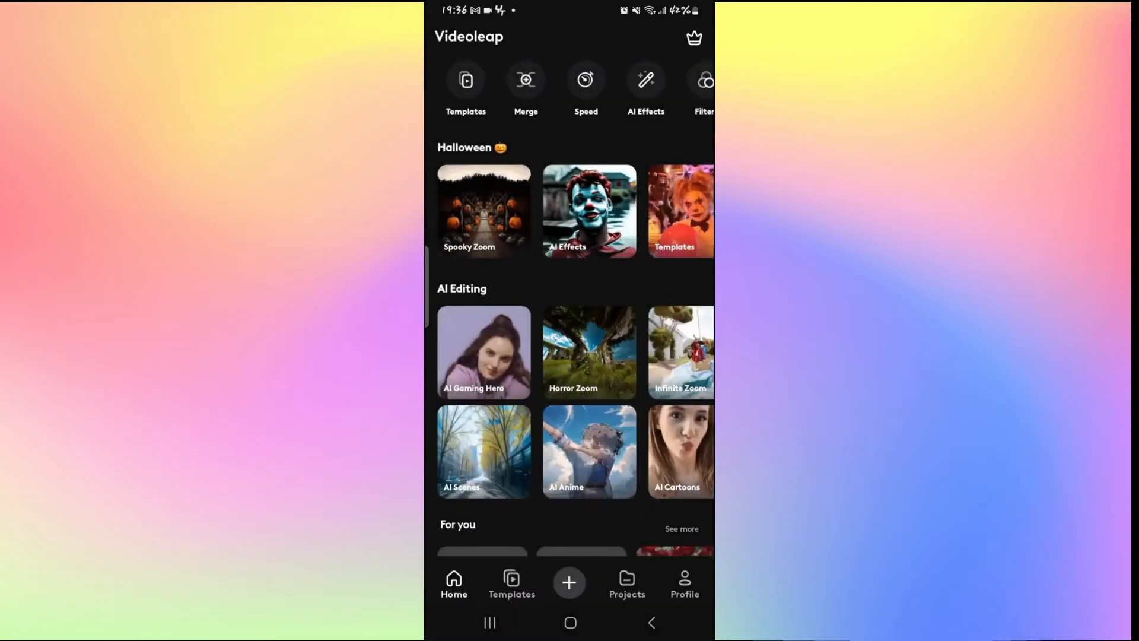
Create a new project with the night-street accordion clip loaded on the timeline
click(627, 585)
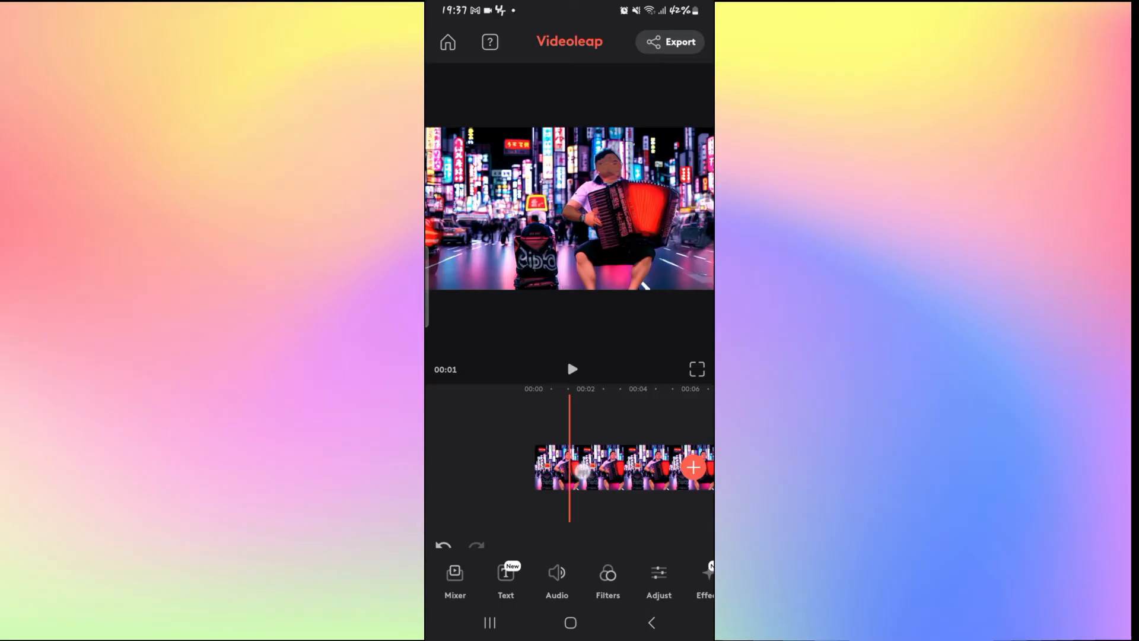
Duplicate the accordion clip as an overlay layer and place both copies side by side
click(606, 467)
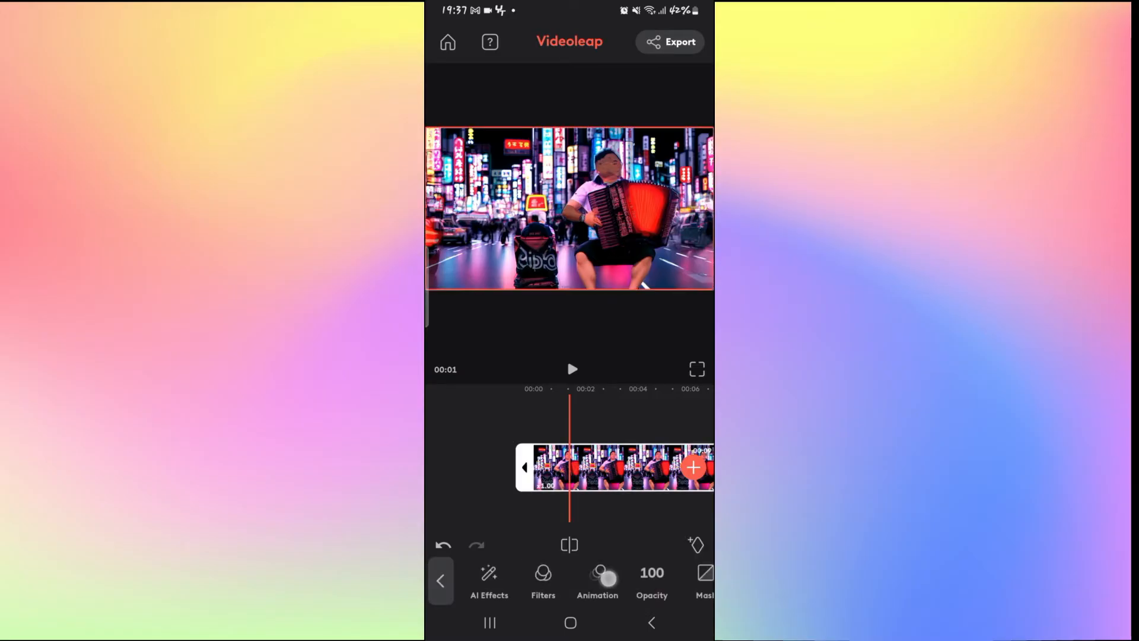
scroll(left, 3)
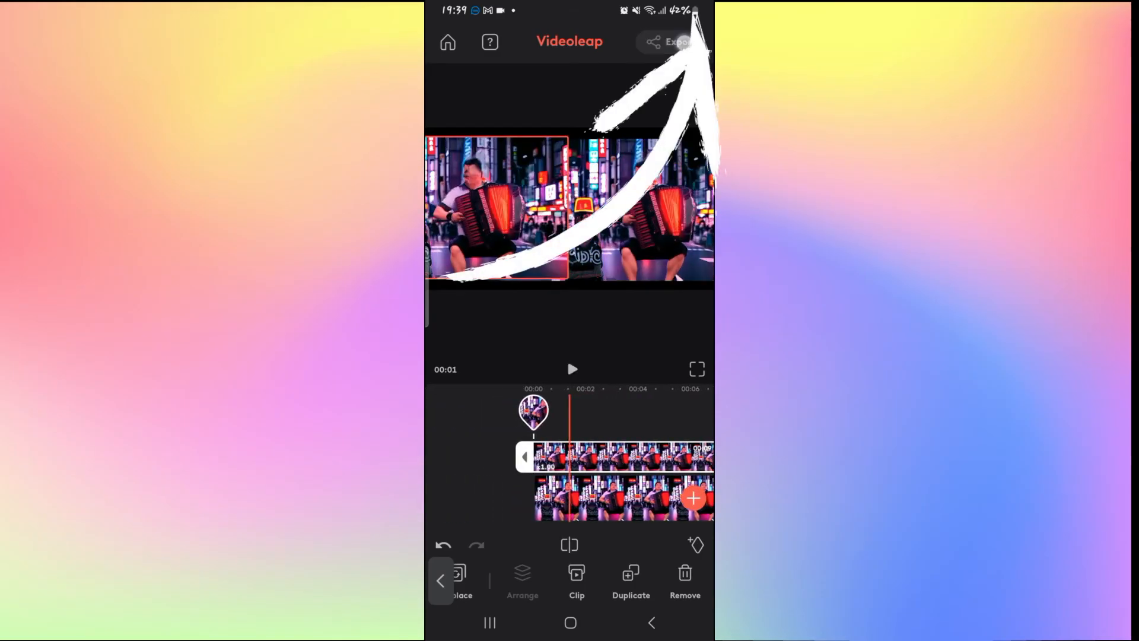
Export the split-screen video with watermark at 1080p 60fps via Save video
click(674, 42)
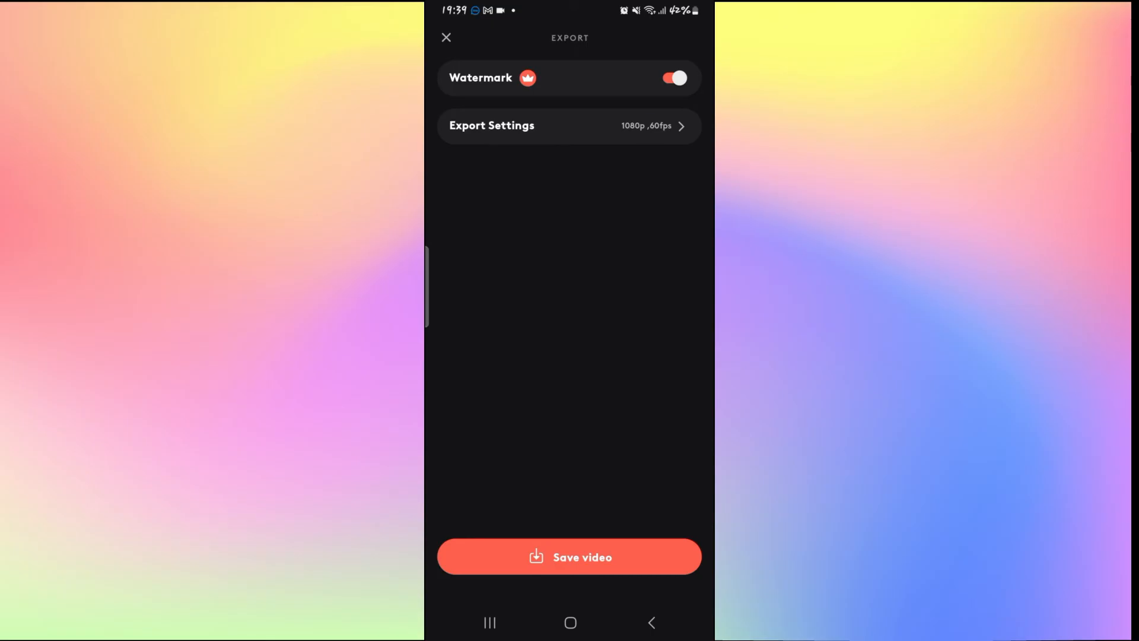
click(569, 556)
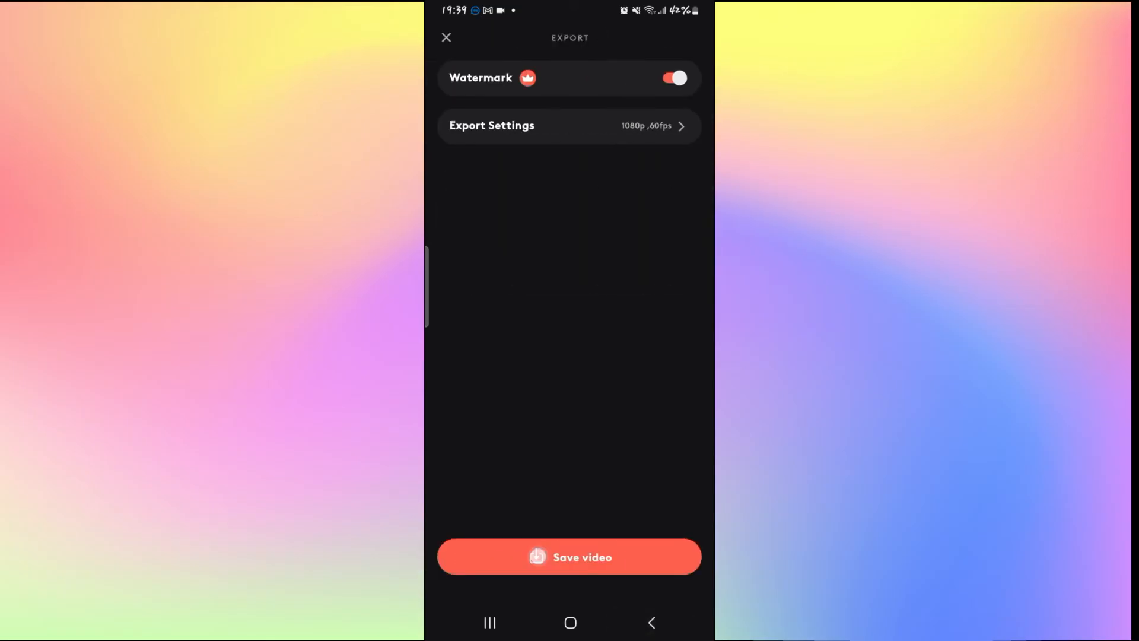
click(569, 557)
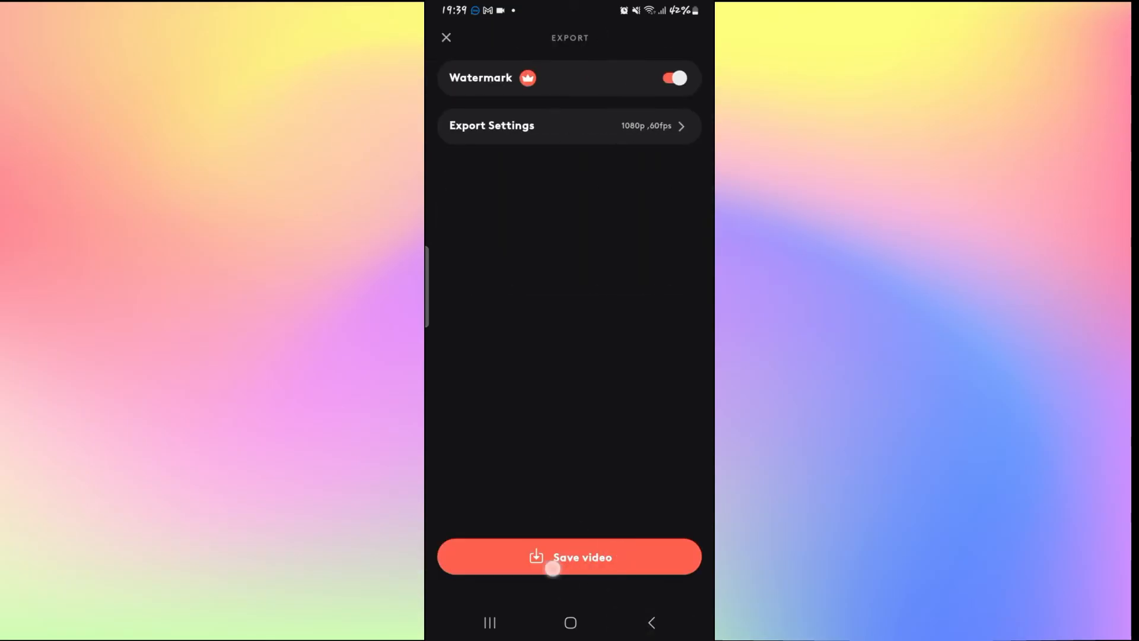